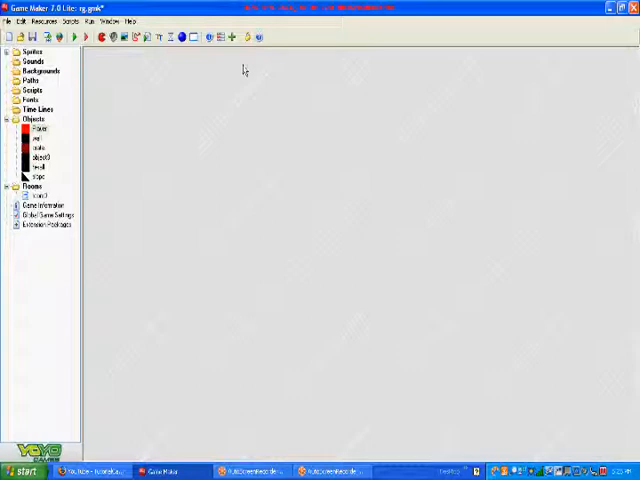
{"action": "mouse_move", "coordinate": [124, 164]}
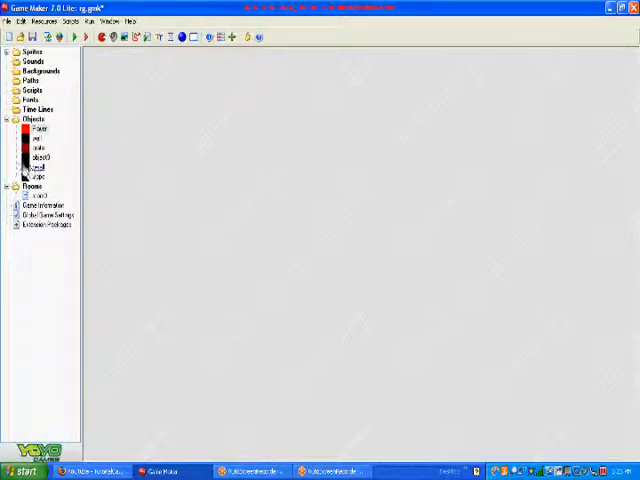
View the wall object's creation code from its properties window
{"action": "double_click", "coordinate": [40, 156]}
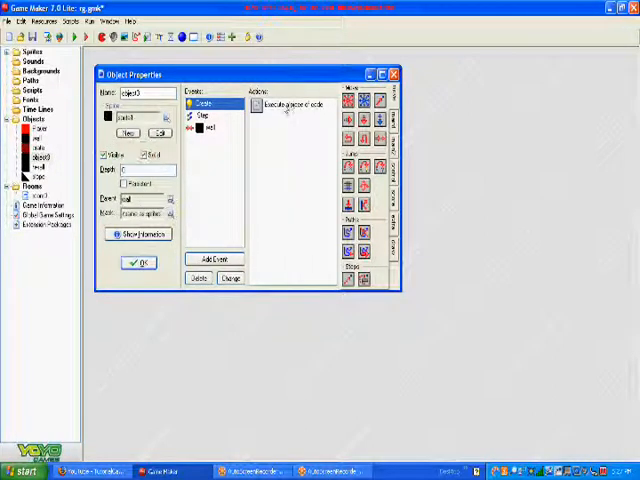
{"action": "double_click", "coordinate": [280, 104]}
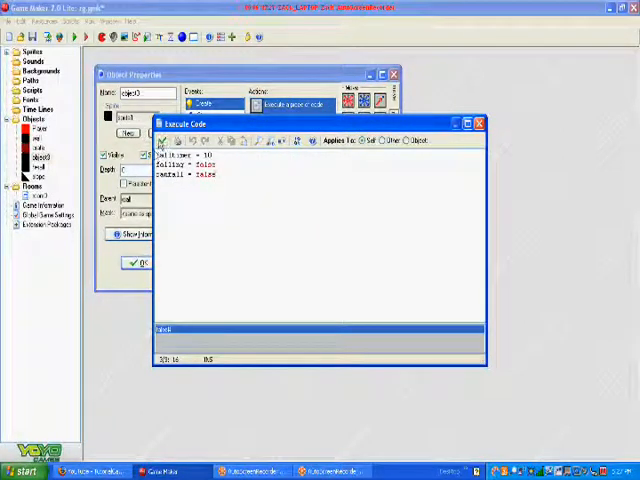
Close the creation code, inspect the Step event's action, and show another object's properties
{"action": "left_click", "coordinate": [480, 122]}
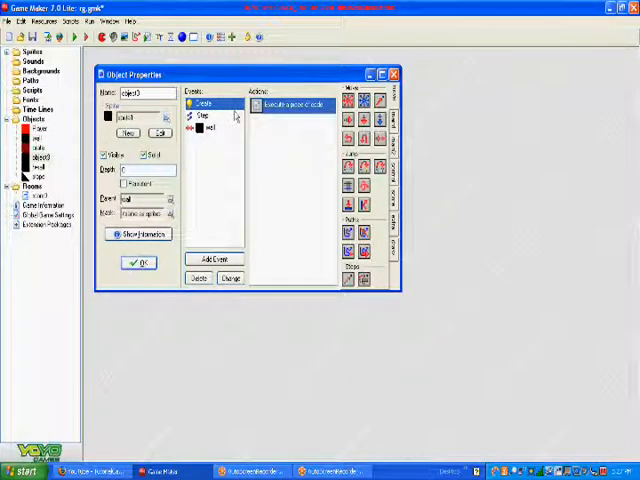
{"action": "left_click", "coordinate": [284, 108]}
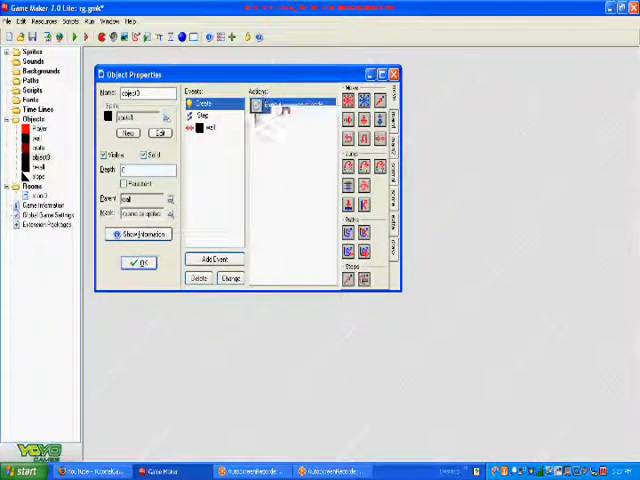
{"action": "double_click", "coordinate": [280, 104]}
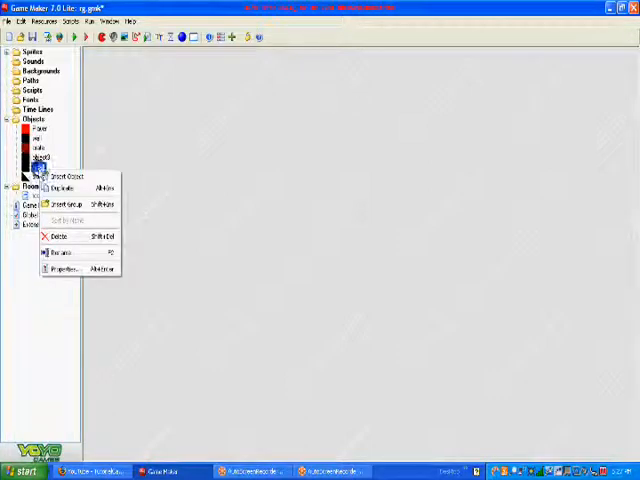
{"action": "left_click", "coordinate": [60, 268]}
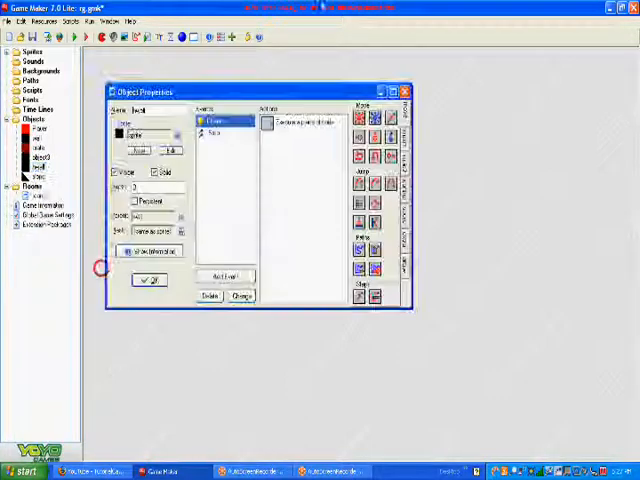